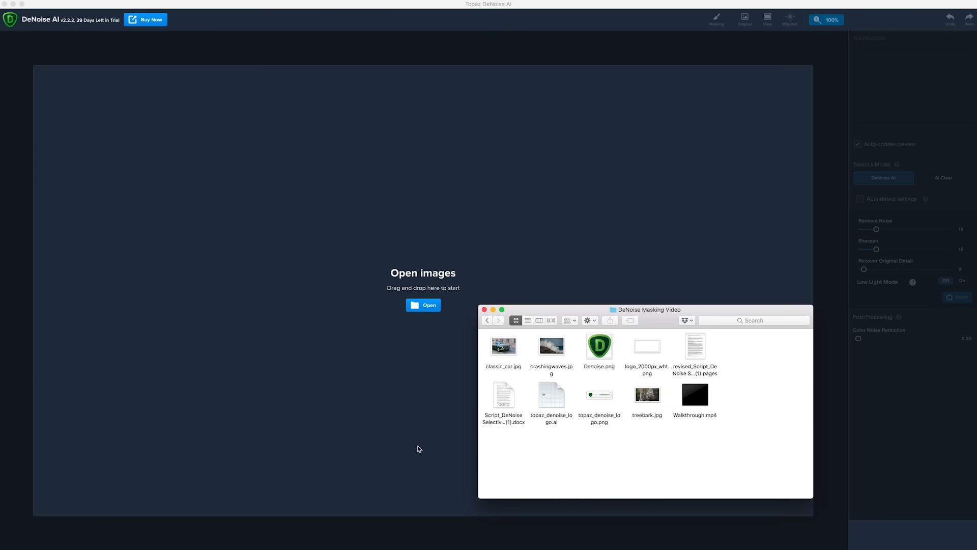
- Load classic_car.jpg and inspect its noise at 200% zoom
double_click(504, 345)
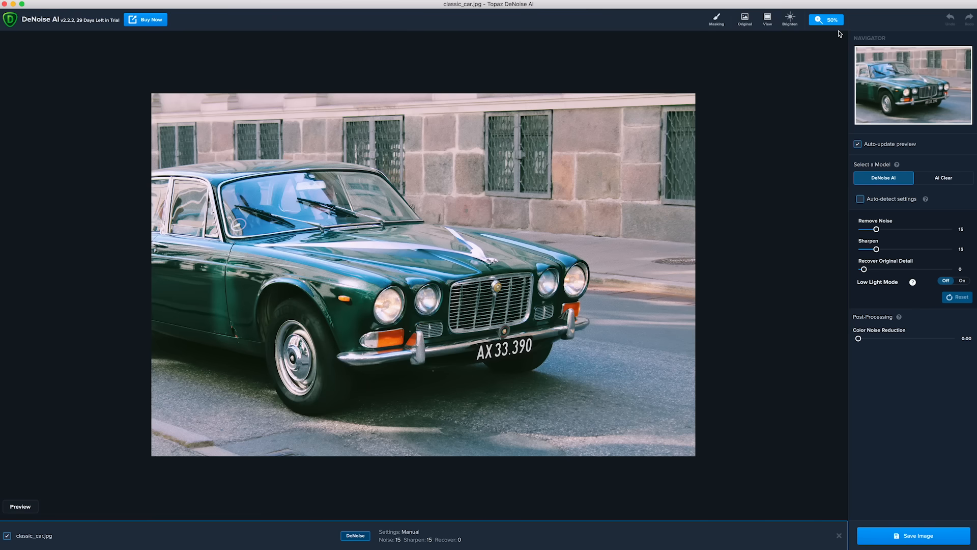
left_click(826, 20)
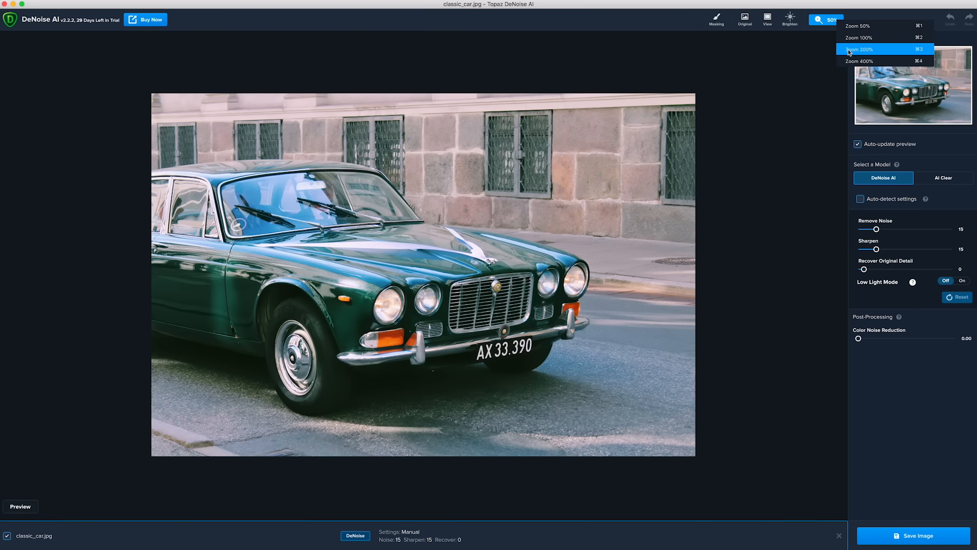
left_click(860, 49)
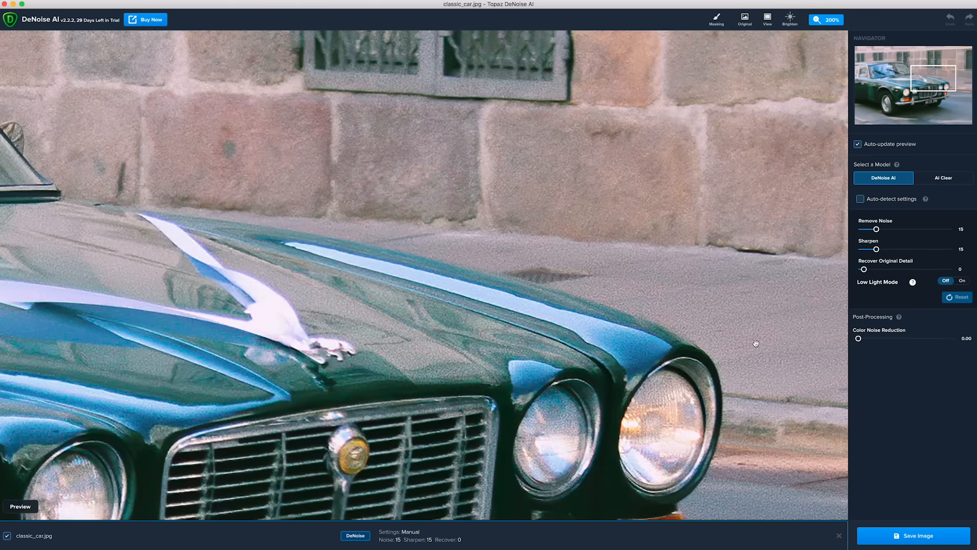
mouse_move(834, 35)
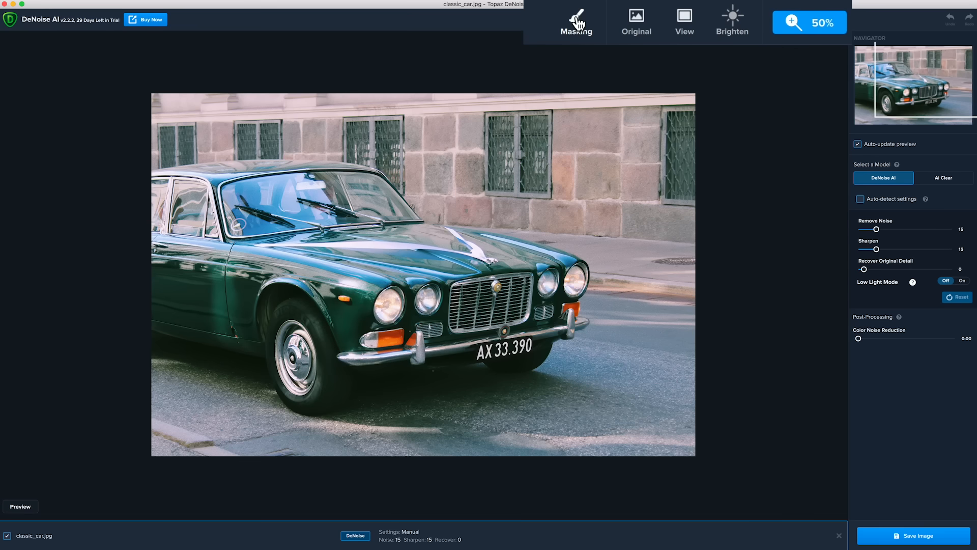
- Paint a mask over the whole car with brush radius 100, softness 24 and lowered opacity
left_click(575, 21)
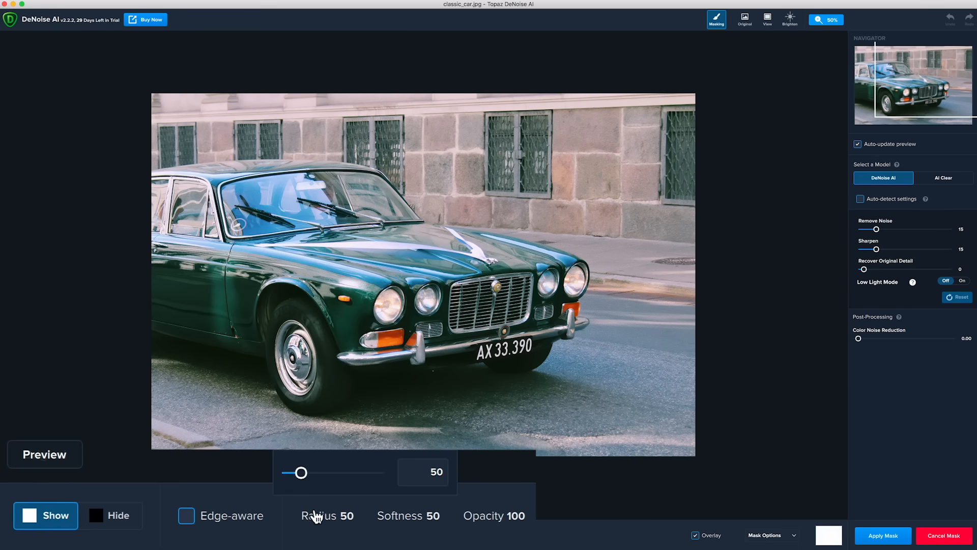
left_click_drag(299, 473, 311, 473)
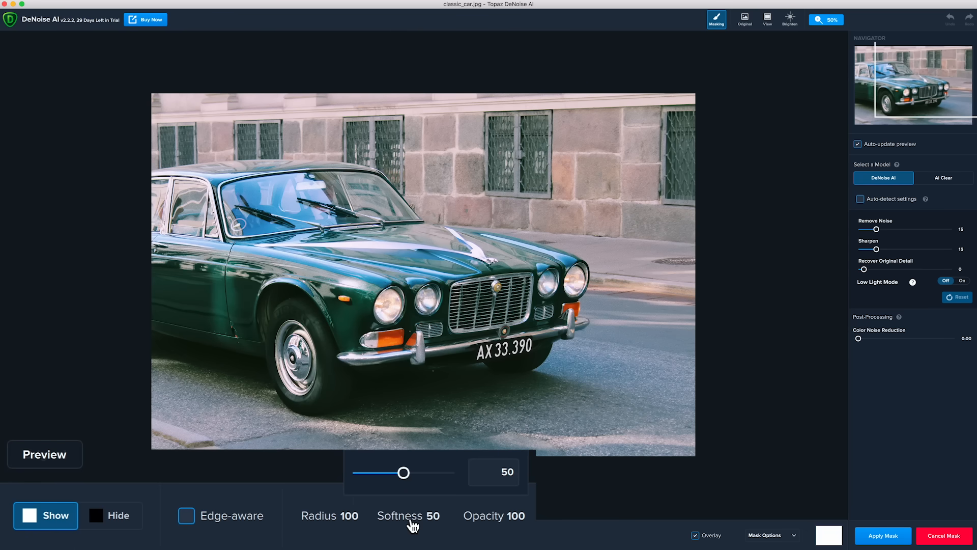
left_click_drag(402, 472, 324, 484)
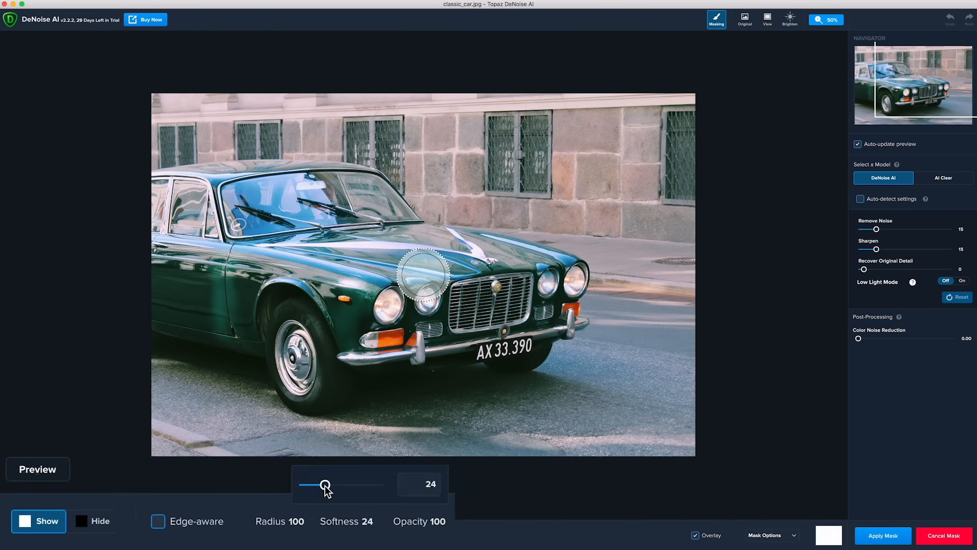
left_click_drag(424, 270, 377, 296)
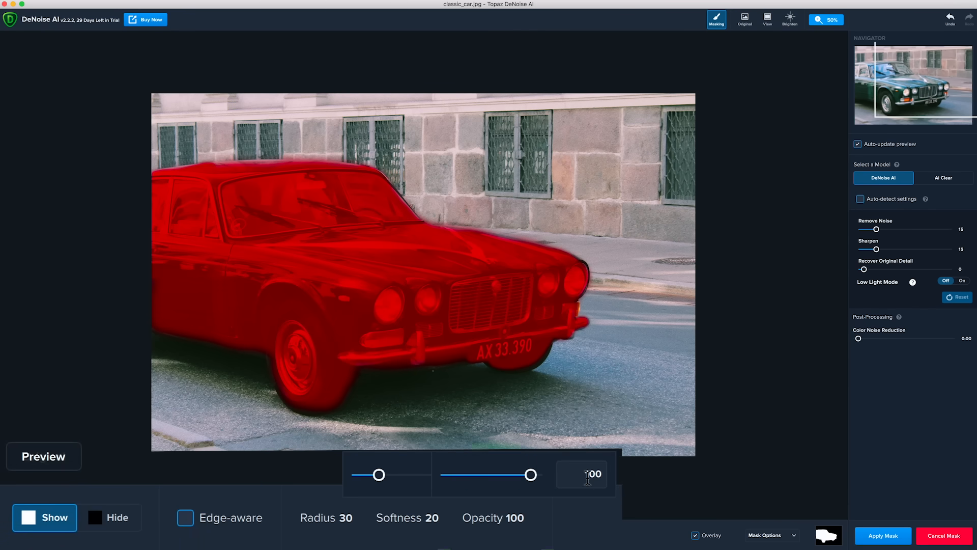
left_click_drag(532, 474, 460, 475)
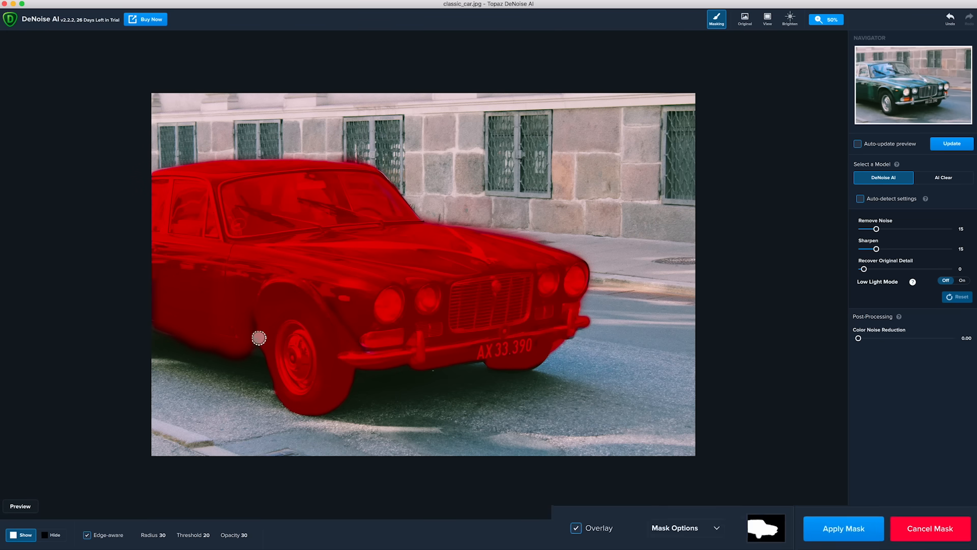
- Apply the car mask and choose the AI Clear model with High noise removal
left_click(842, 529)
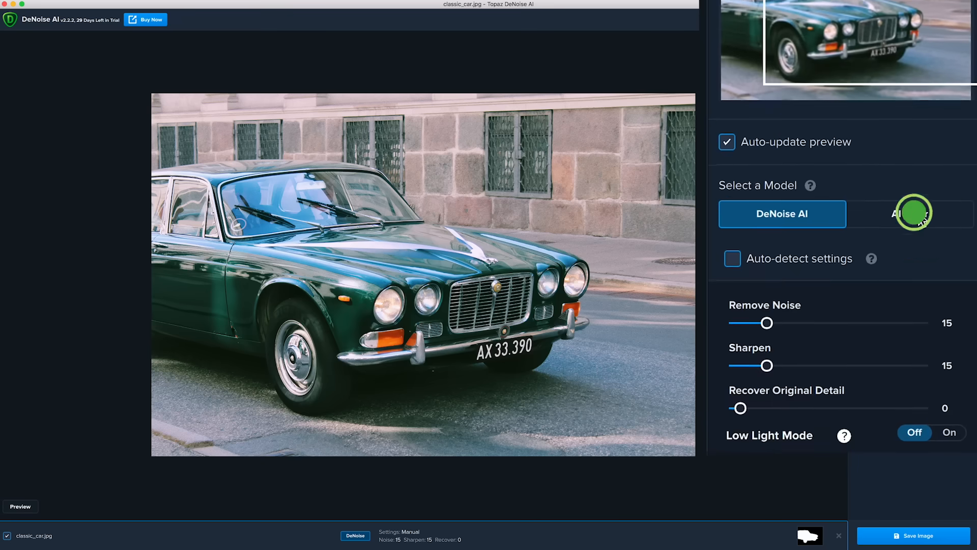
left_click(910, 213)
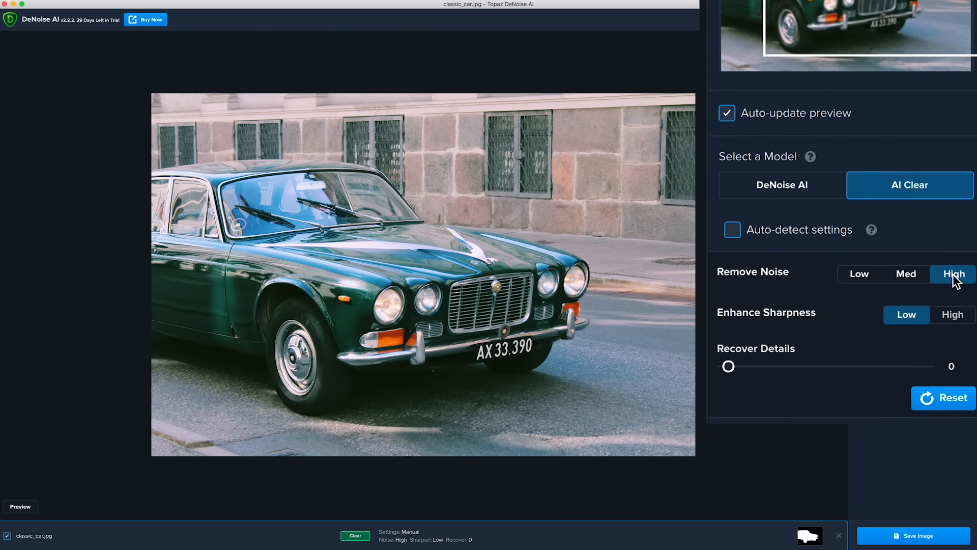
left_click(952, 315)
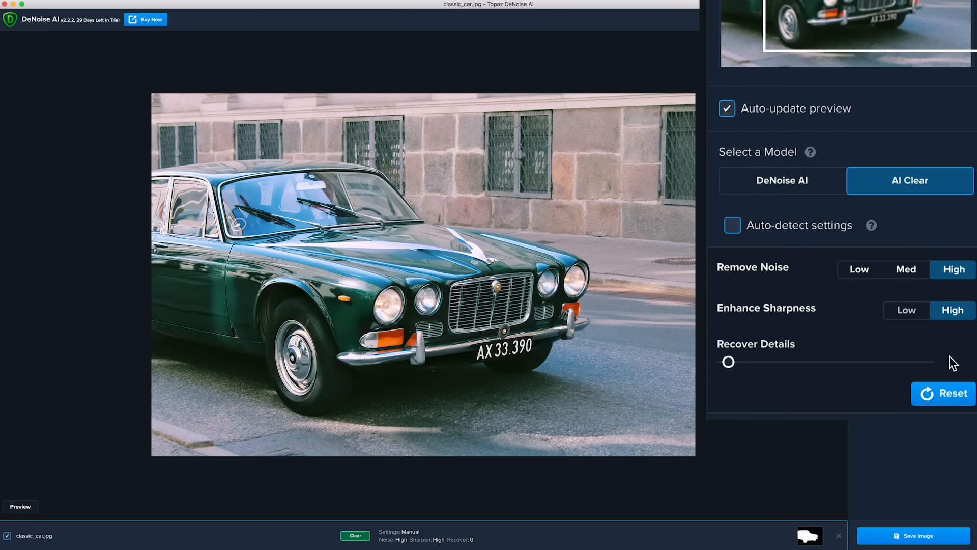
- Raise Recover Details to 15 and refresh the preview by toggling auto-update
left_click_drag(726, 361, 735, 361)
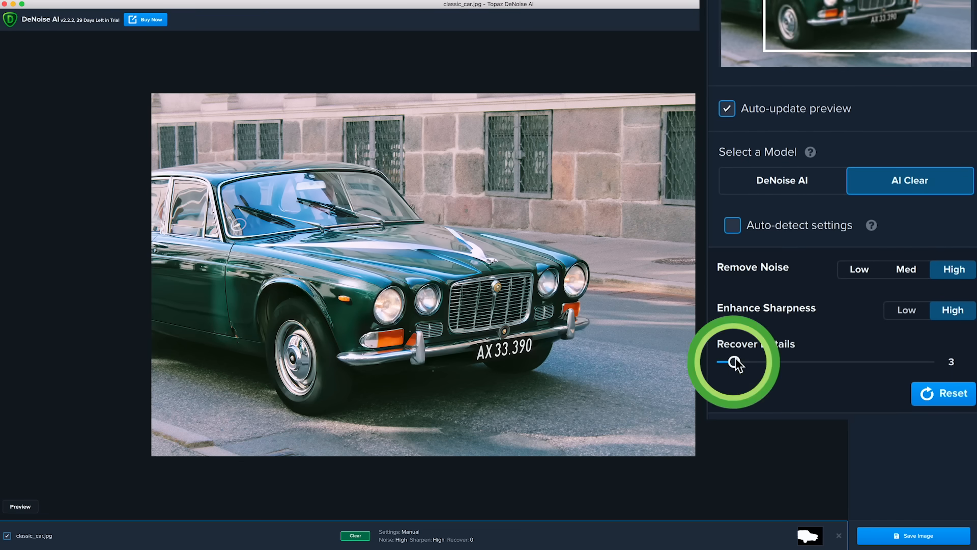
left_click_drag(725, 361, 758, 362)
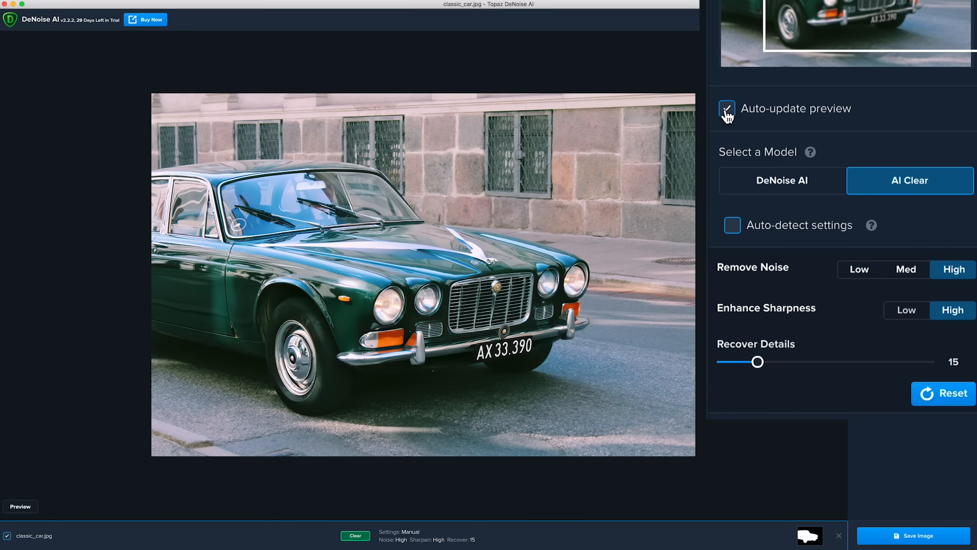
left_click(726, 109)
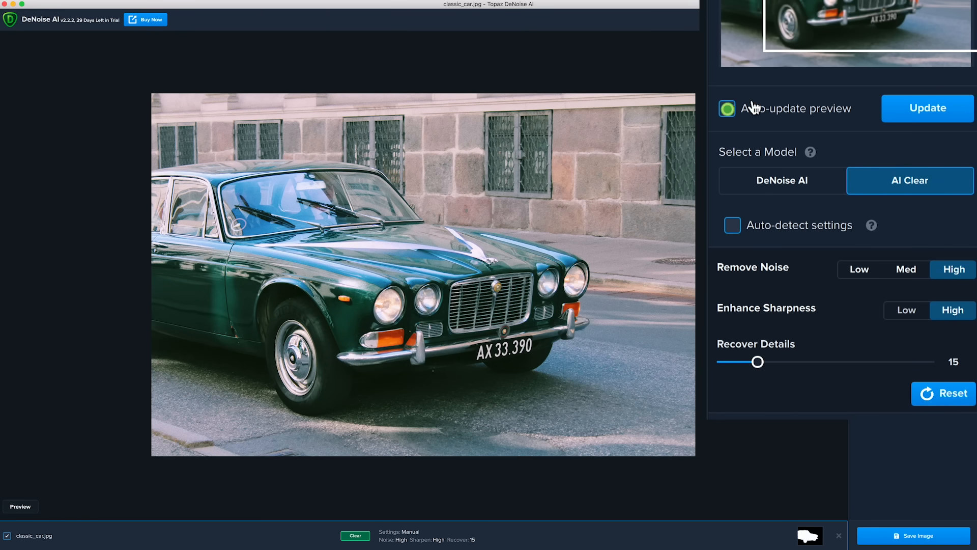
left_click(725, 108)
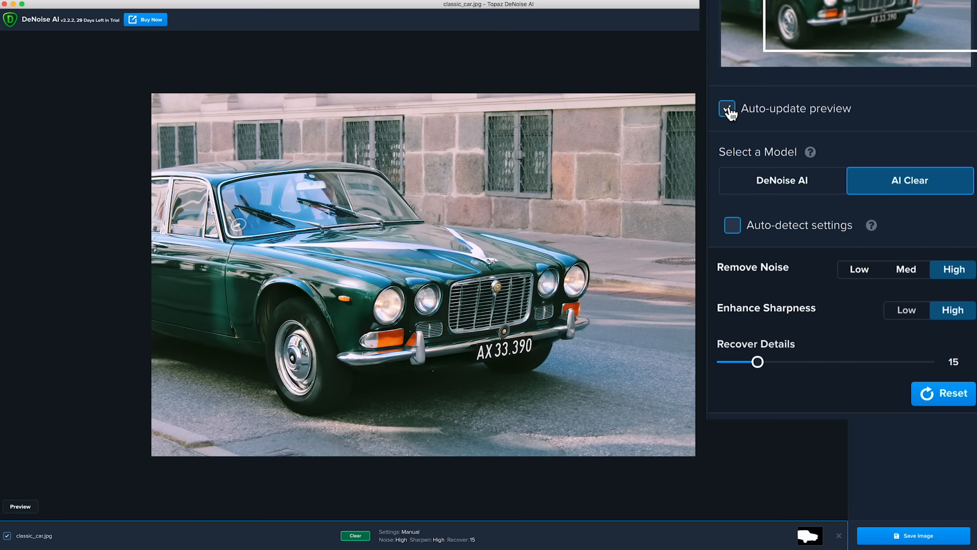
- Compare original and denoised car in split view with the divider over the door, then reopen the mask
left_click(765, 18)
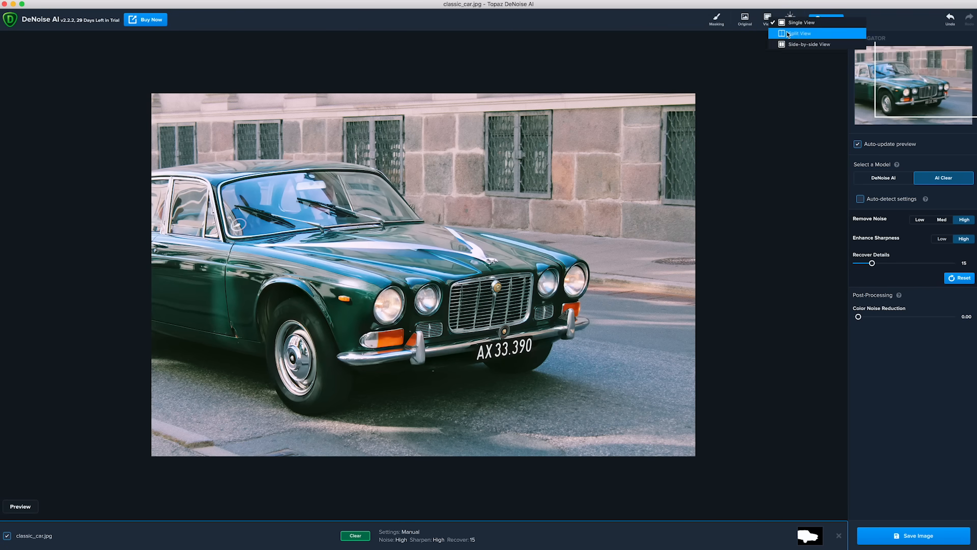
left_click(766, 18)
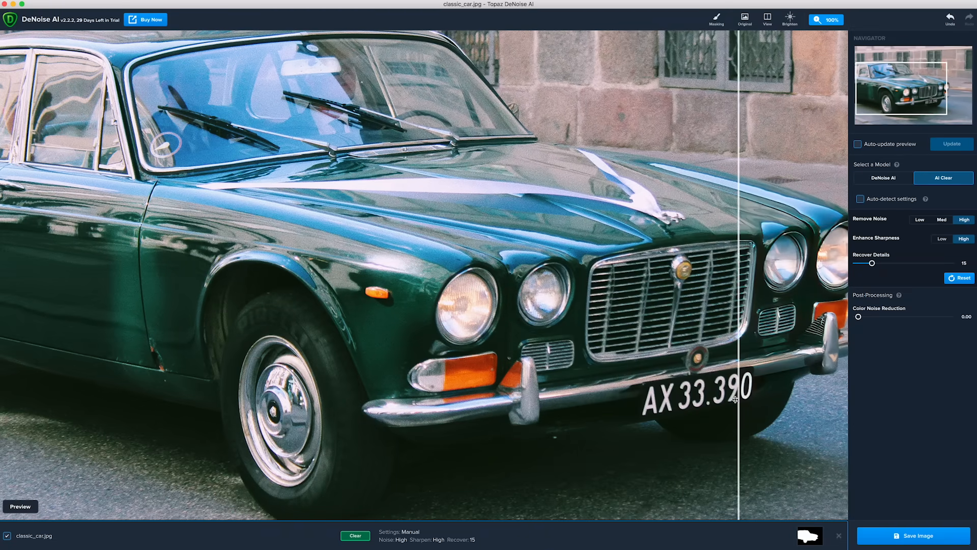
left_click_drag(737, 399, 578, 424)
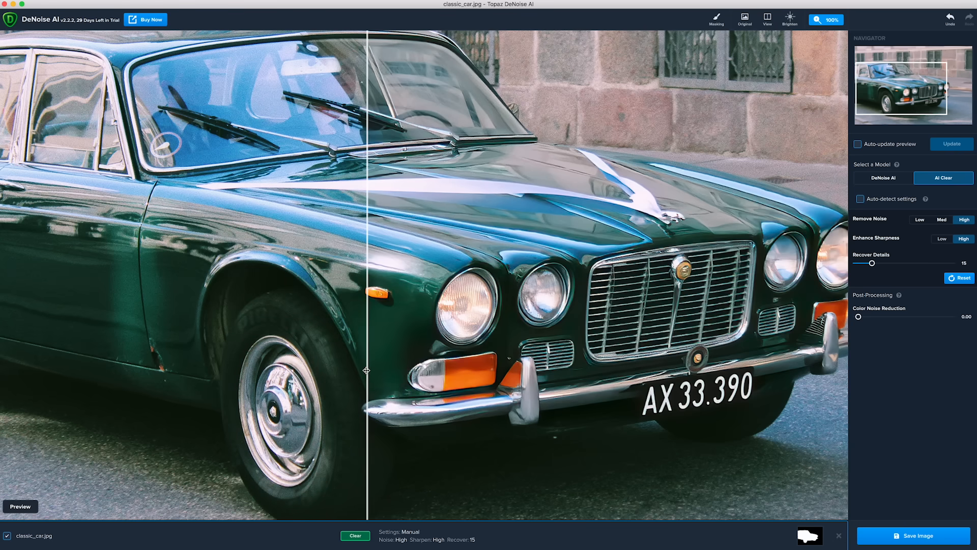
left_click_drag(367, 371, 82, 353)
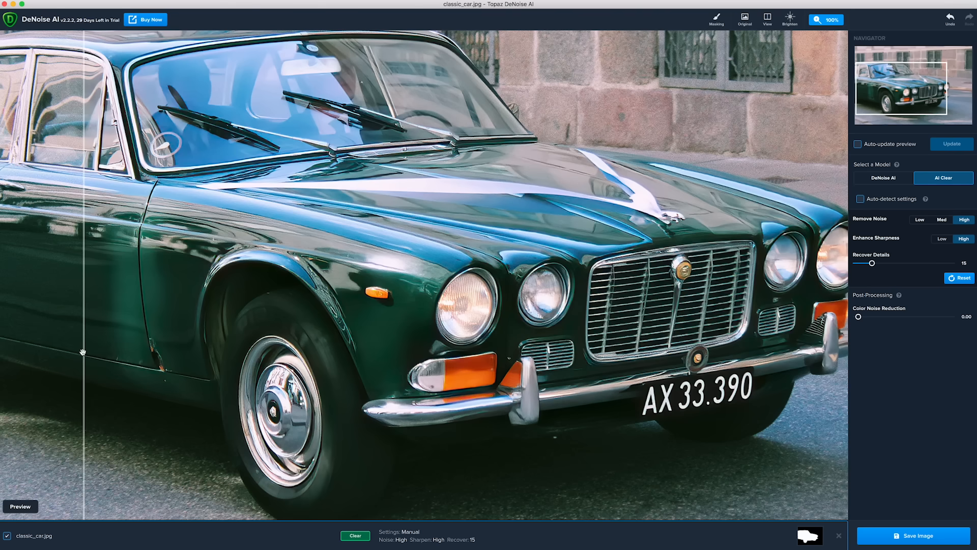
mouse_move(81, 347)
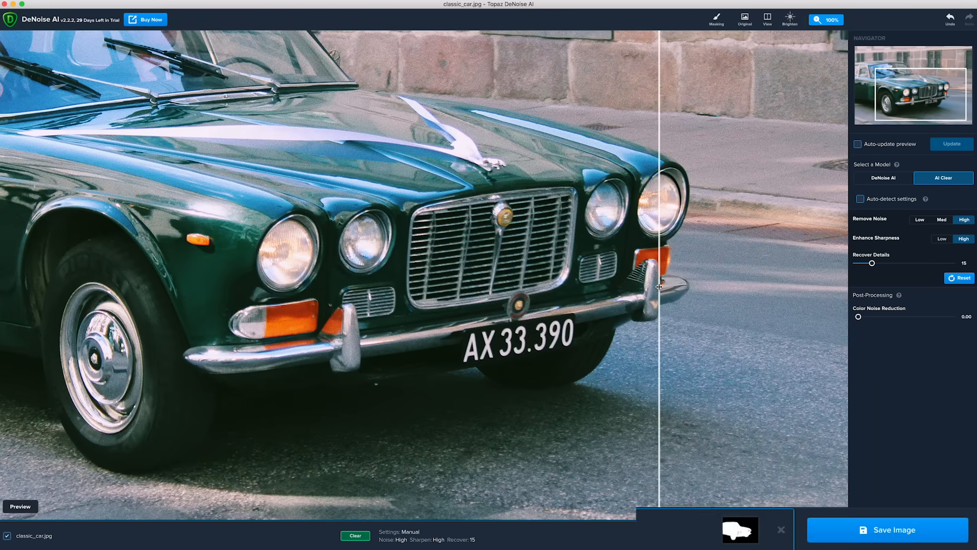
left_click(715, 19)
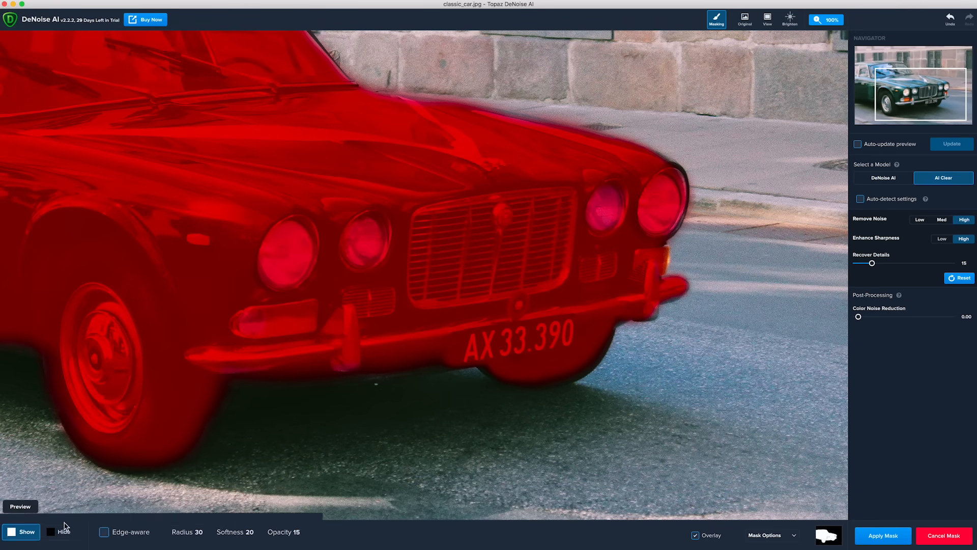